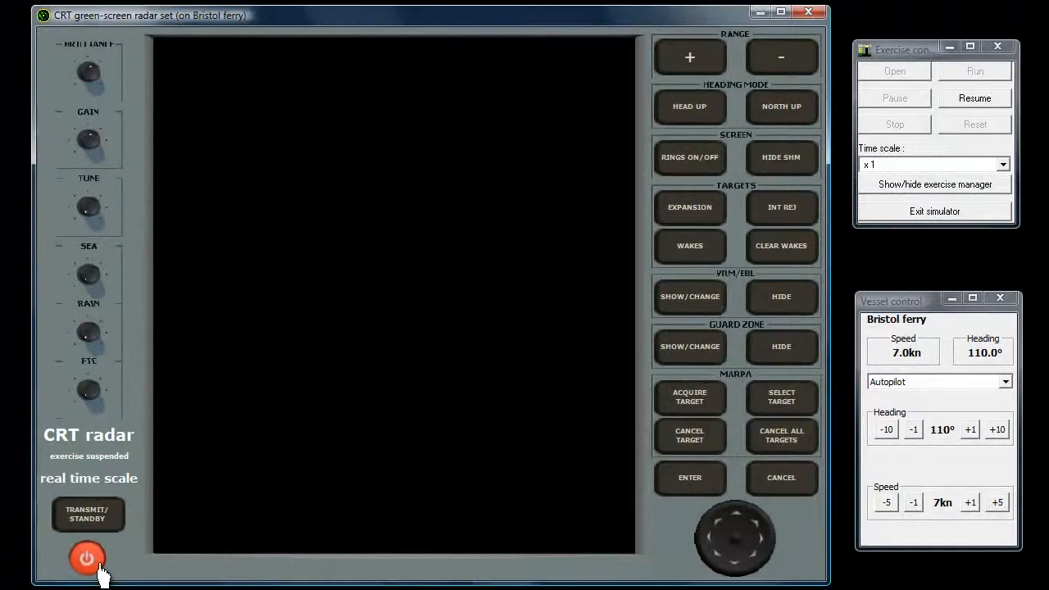
# - Switch the radar set on so it sits in standby with range rings showing
pyautogui.click(87, 557)
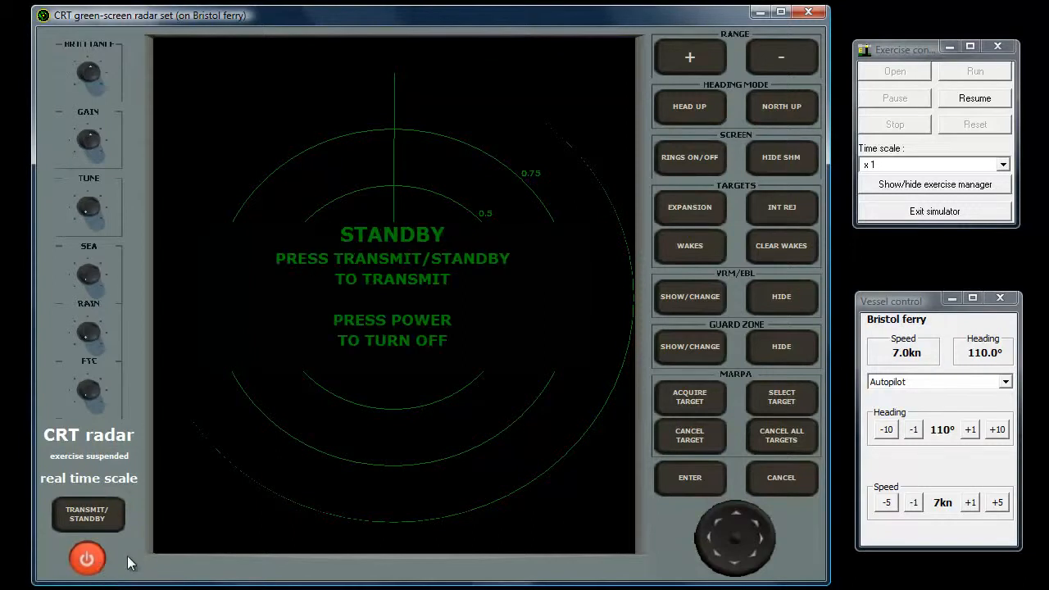
pyautogui.moveTo(118, 533)
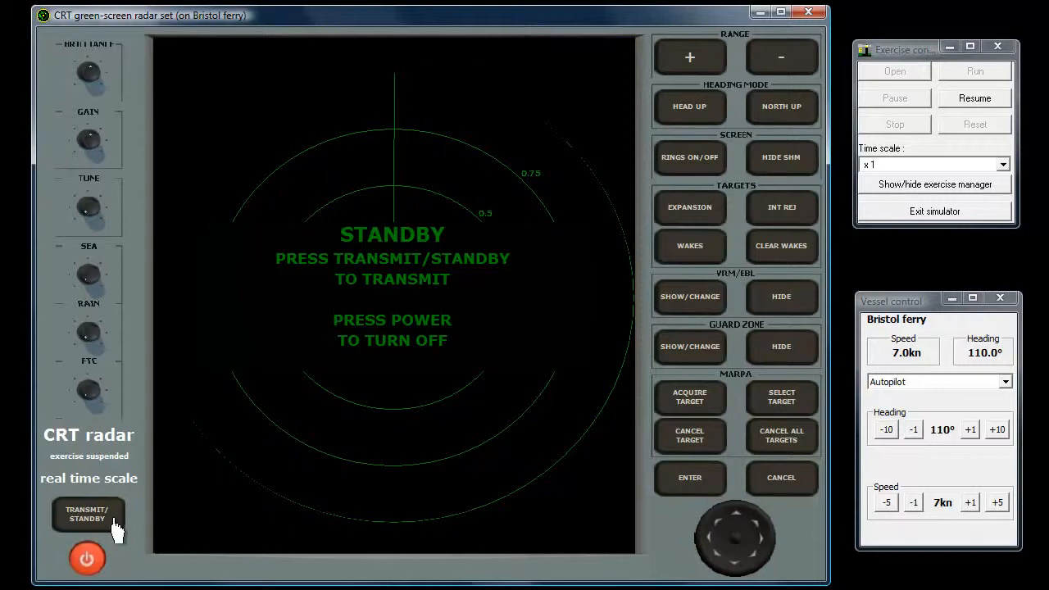
# - Start the radar transmitting so the live sweep and coastline echoes appear
pyautogui.click(87, 515)
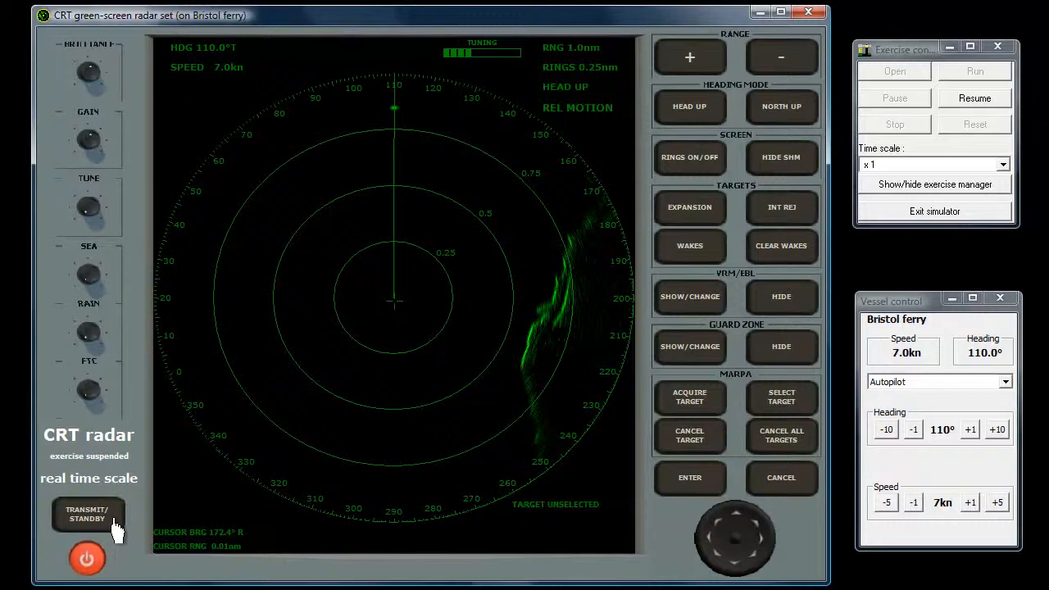
pyautogui.moveTo(118, 193)
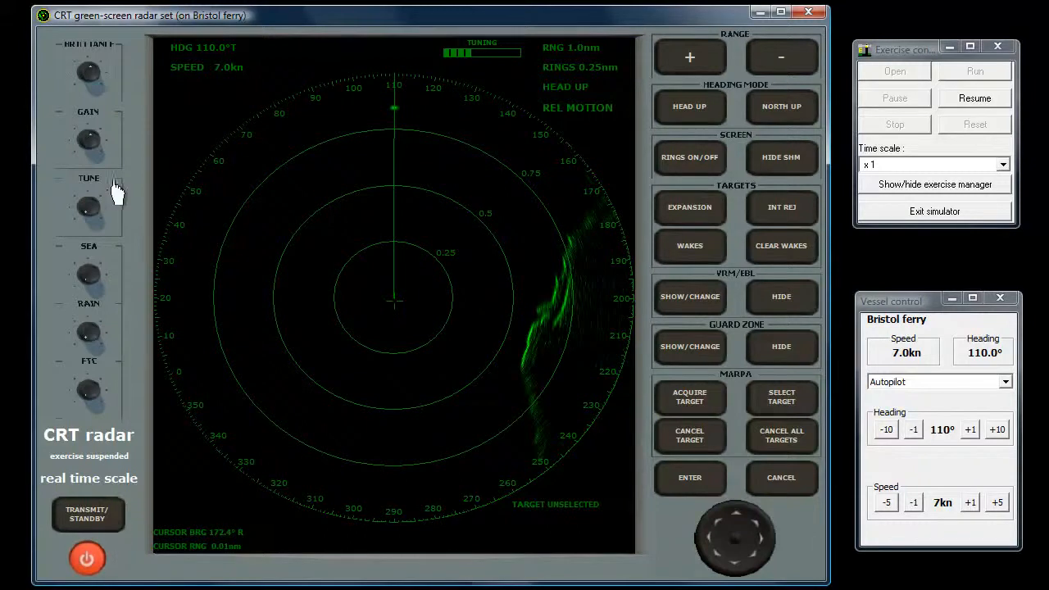
pyautogui.moveTo(128, 179)
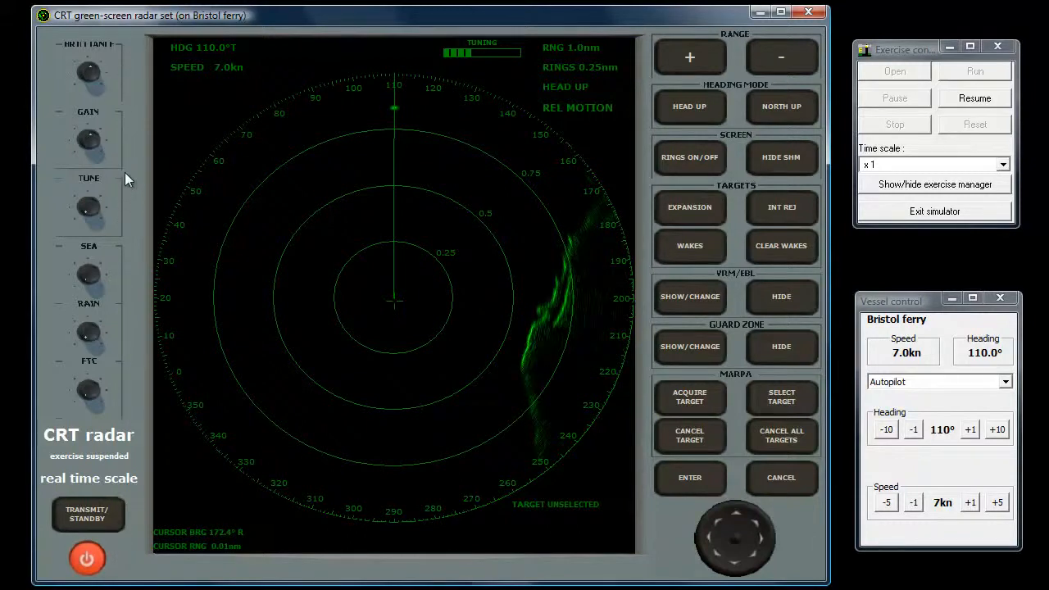
pyautogui.moveTo(128, 63)
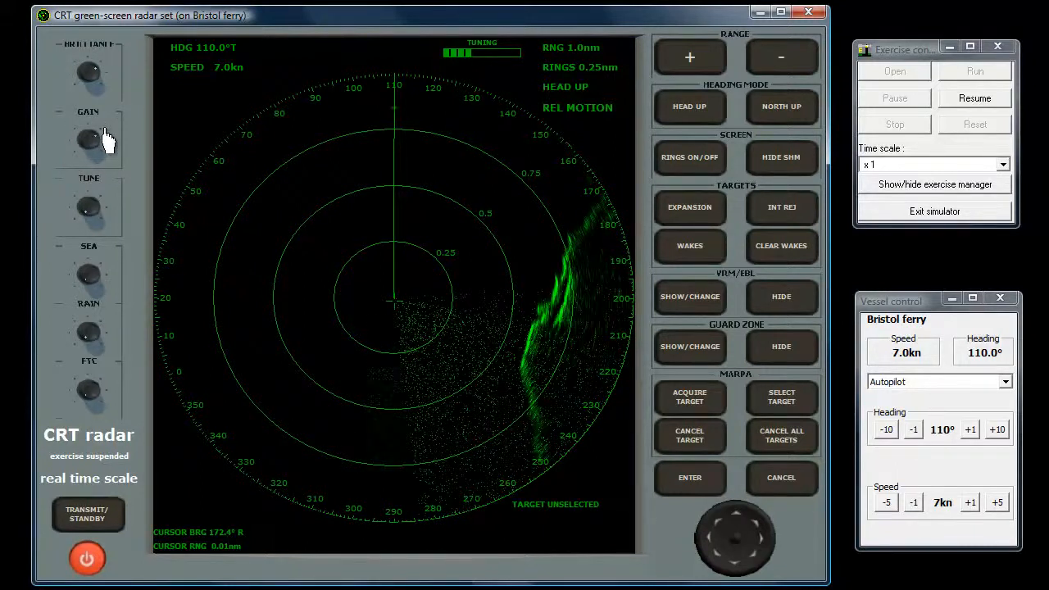
pyautogui.click(89, 139)
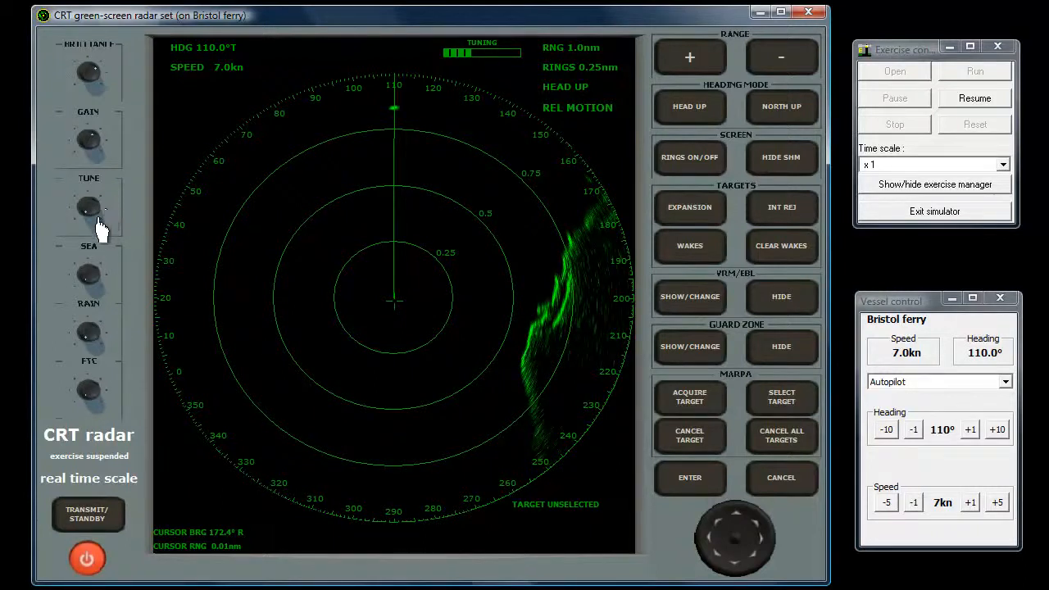
pyautogui.moveTo(65, 226)
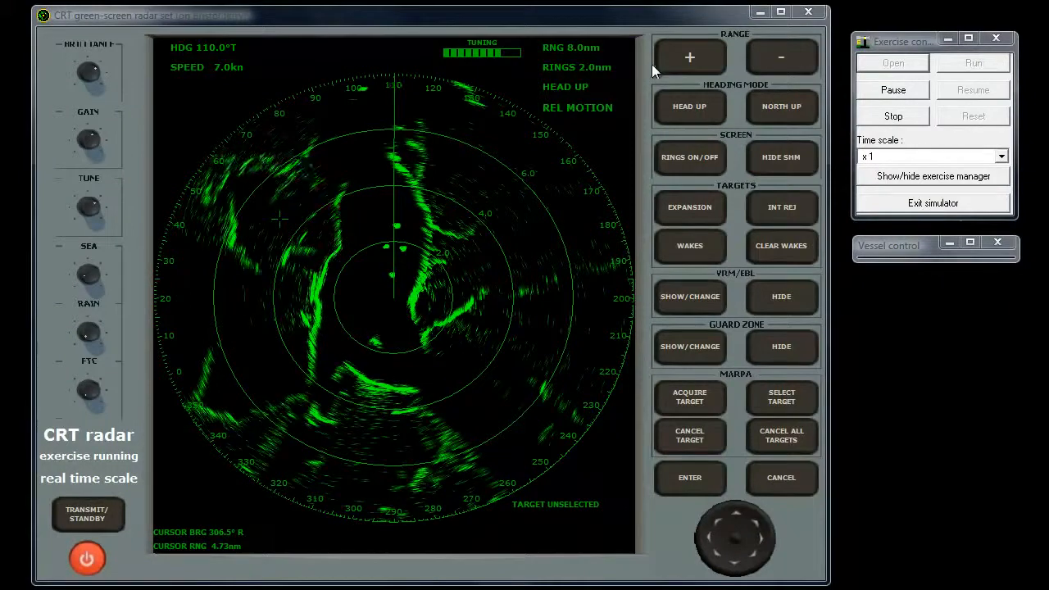
pyautogui.click(688, 56)
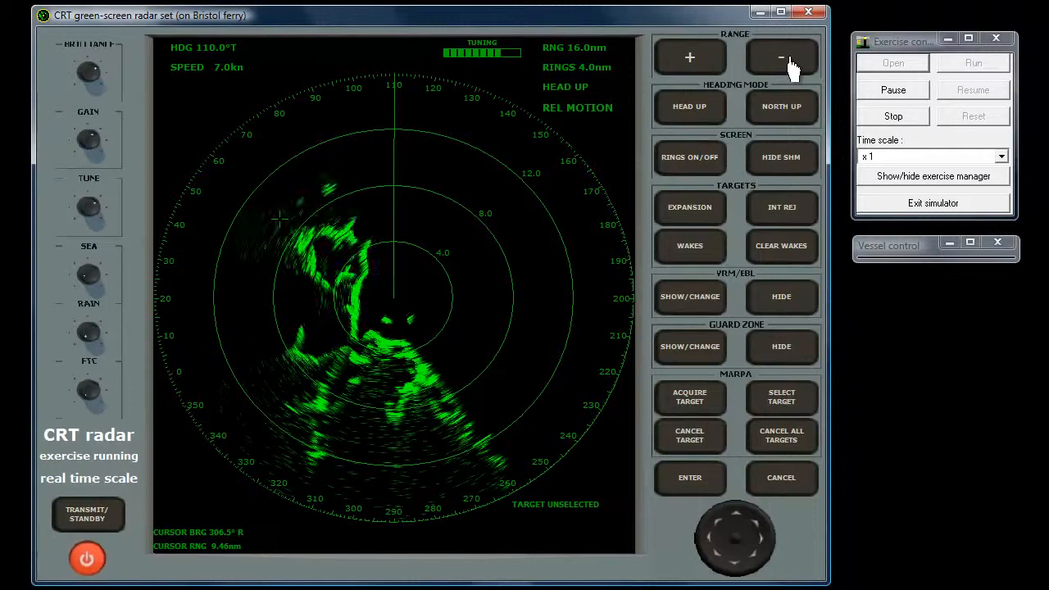
pyautogui.click(780, 56)
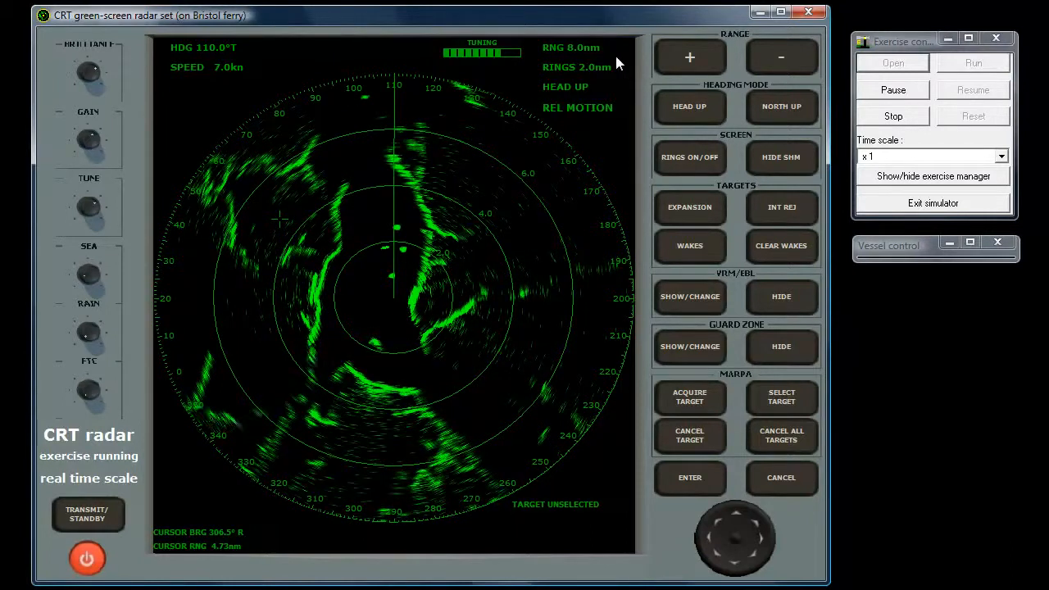
pyautogui.moveTo(640, 144)
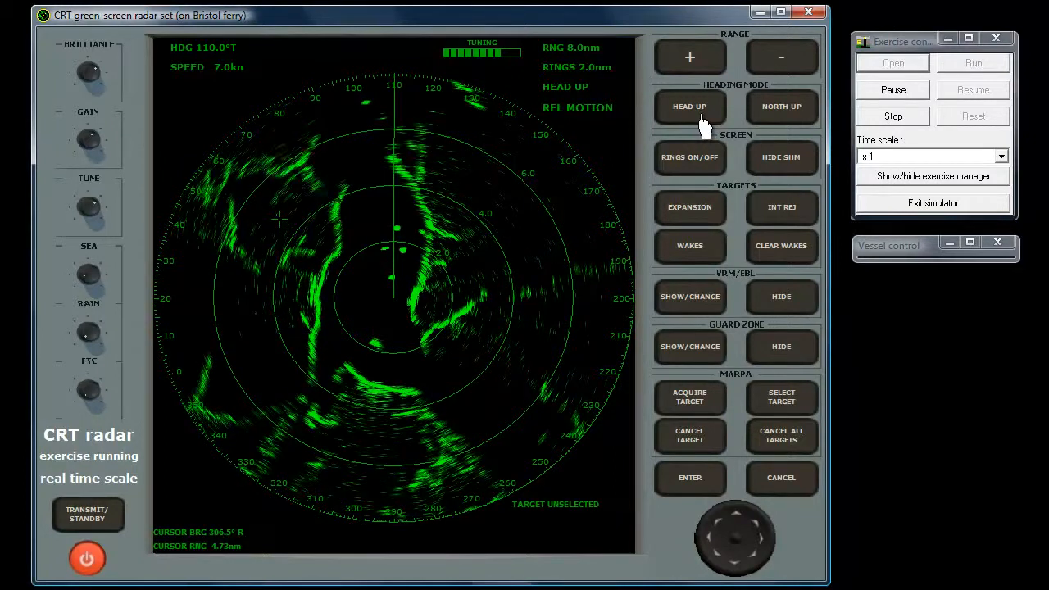
pyautogui.click(780, 105)
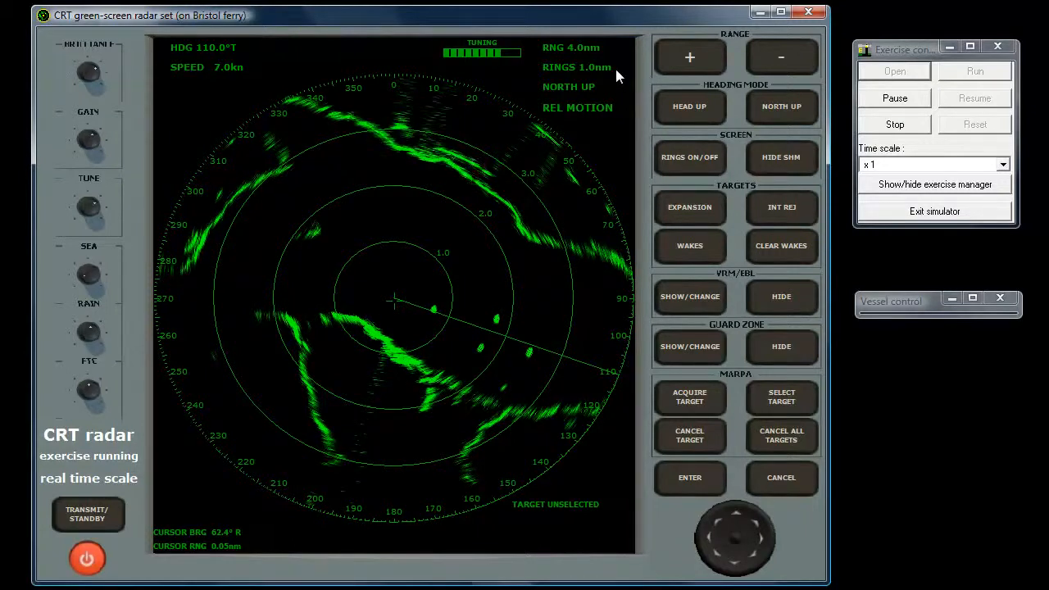
pyautogui.moveTo(685, 174)
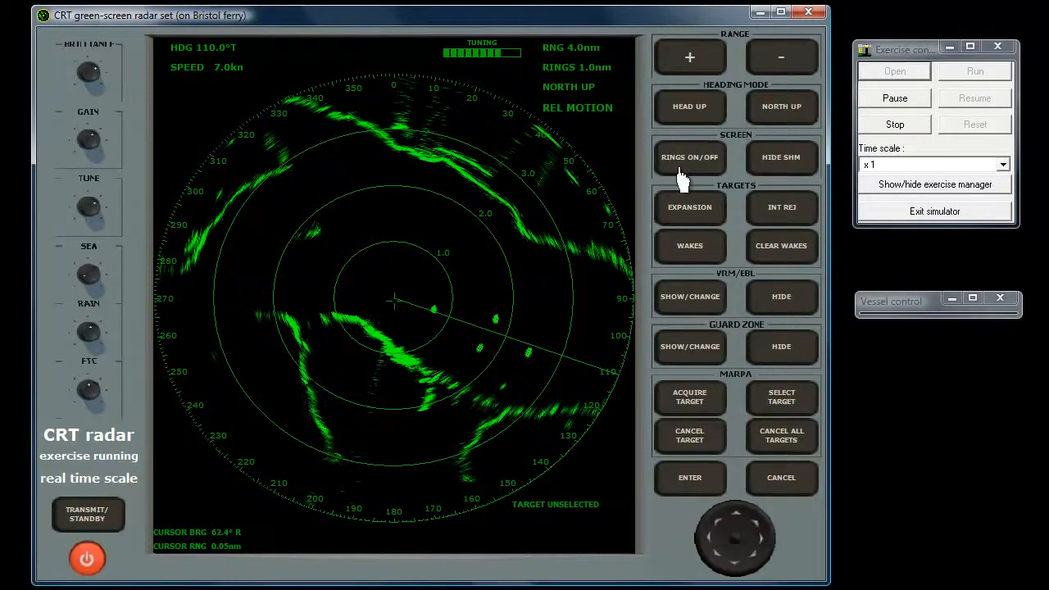
pyautogui.click(688, 157)
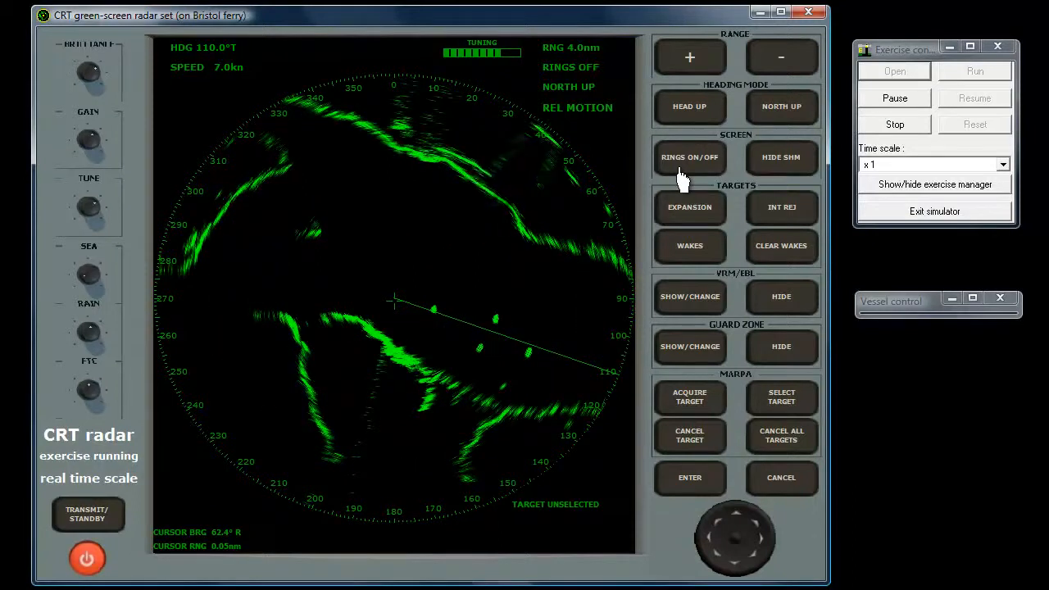
pyautogui.click(688, 157)
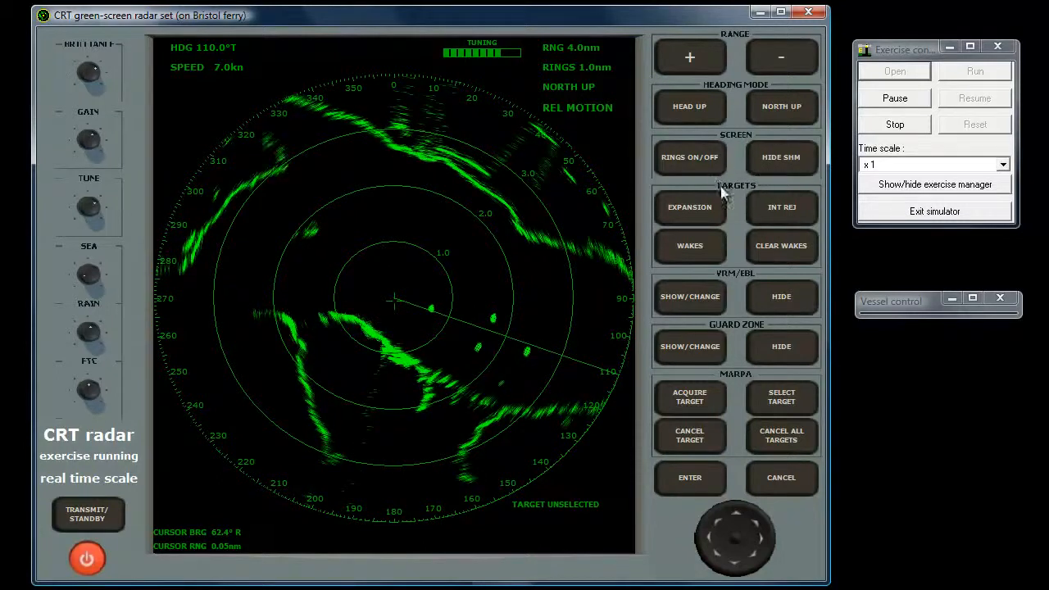
pyautogui.moveTo(719, 221)
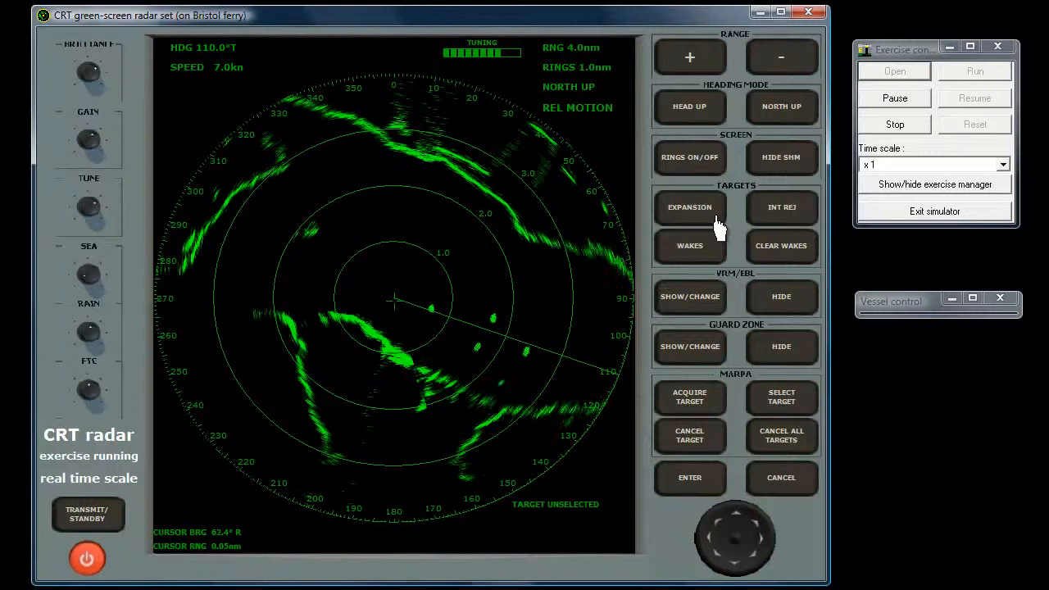
# - Switch on target expansion so the echoes are drawn enlarged
pyautogui.click(688, 206)
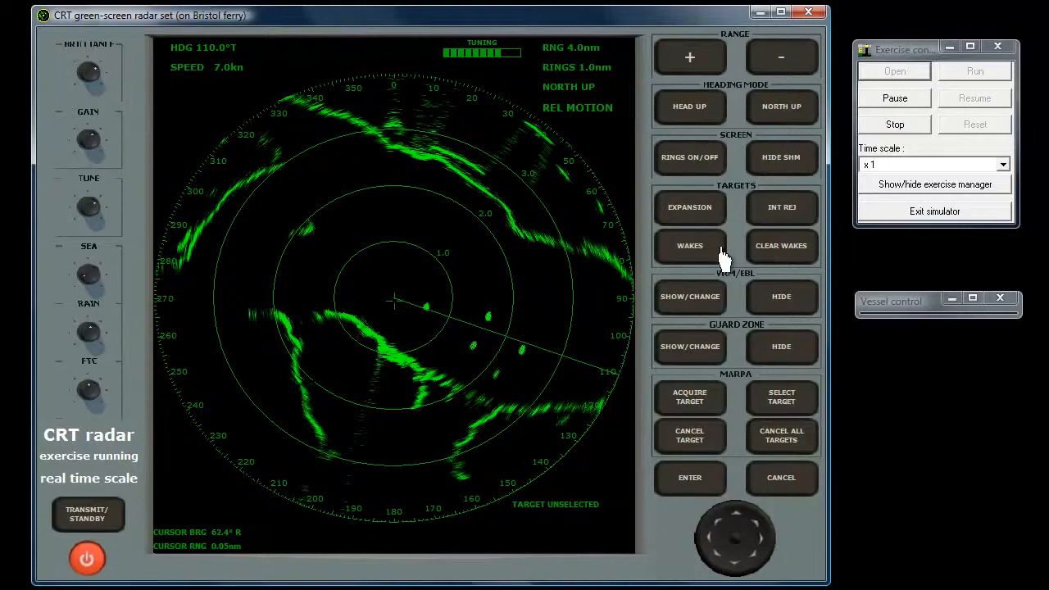
# - Turn on wakes so moving echoes leave trails behind them
pyautogui.click(688, 246)
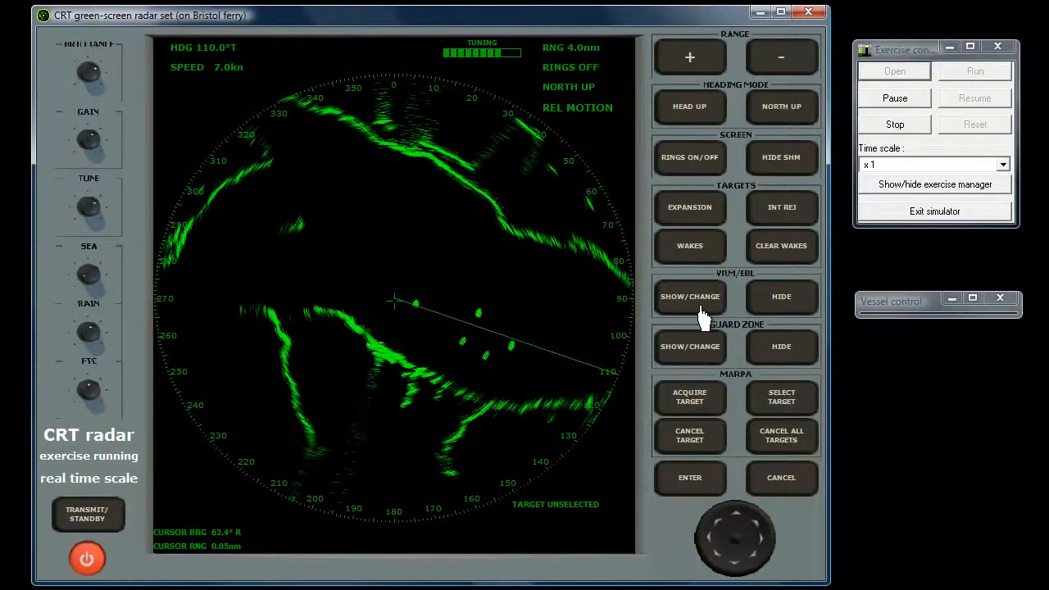
# - Display the VRM range circle and EBL bearing line, reading about 3.17 miles and 327°
pyautogui.click(689, 295)
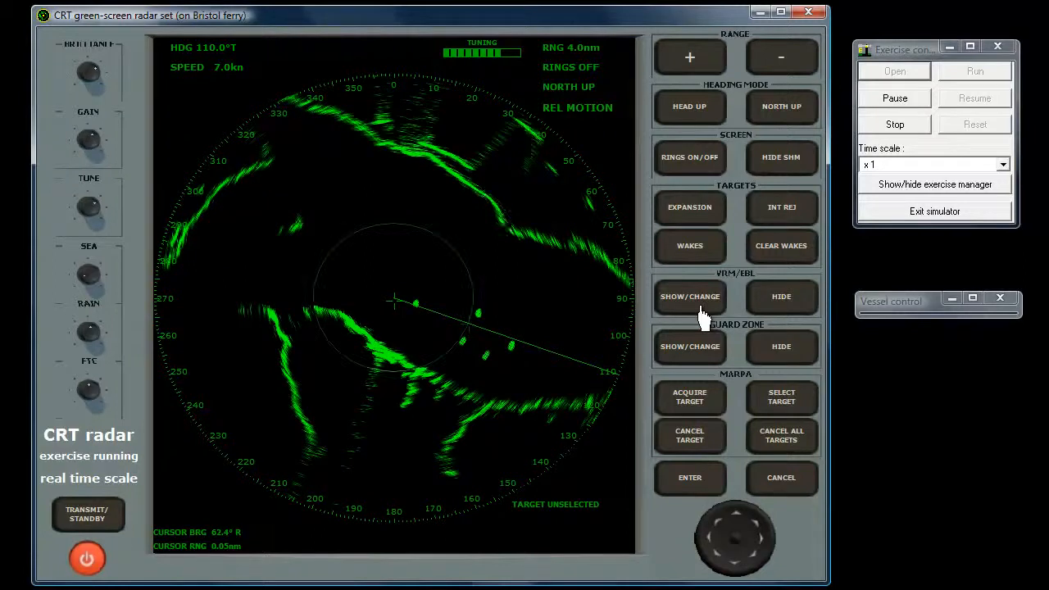
pyautogui.click(689, 295)
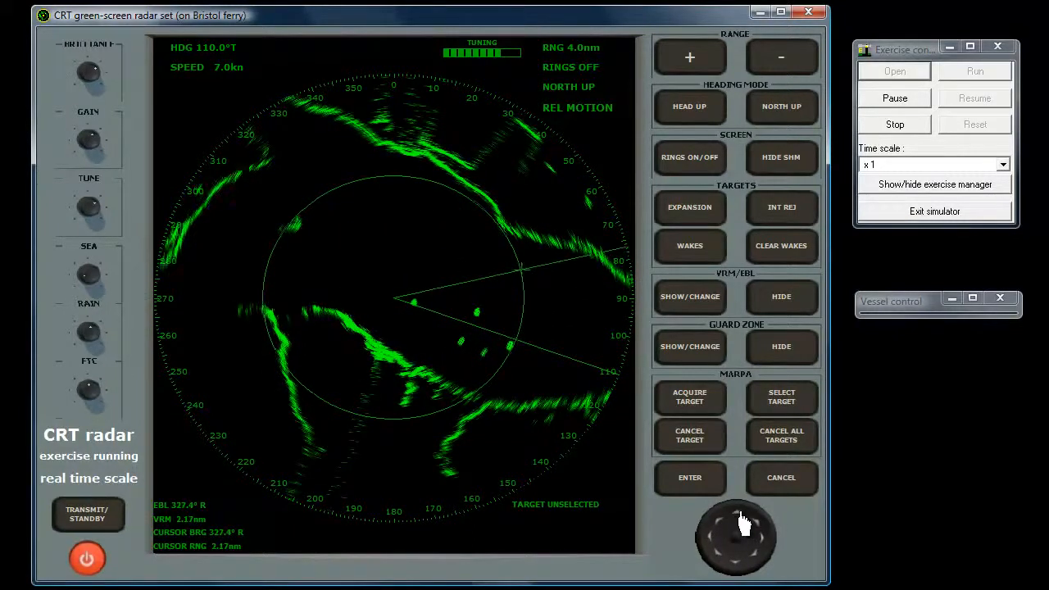
# - Adjust the VRM radius and EBL bearing onto the coastline echo with the trackball
pyautogui.moveTo(737, 528); pyautogui.dragTo(729, 544)
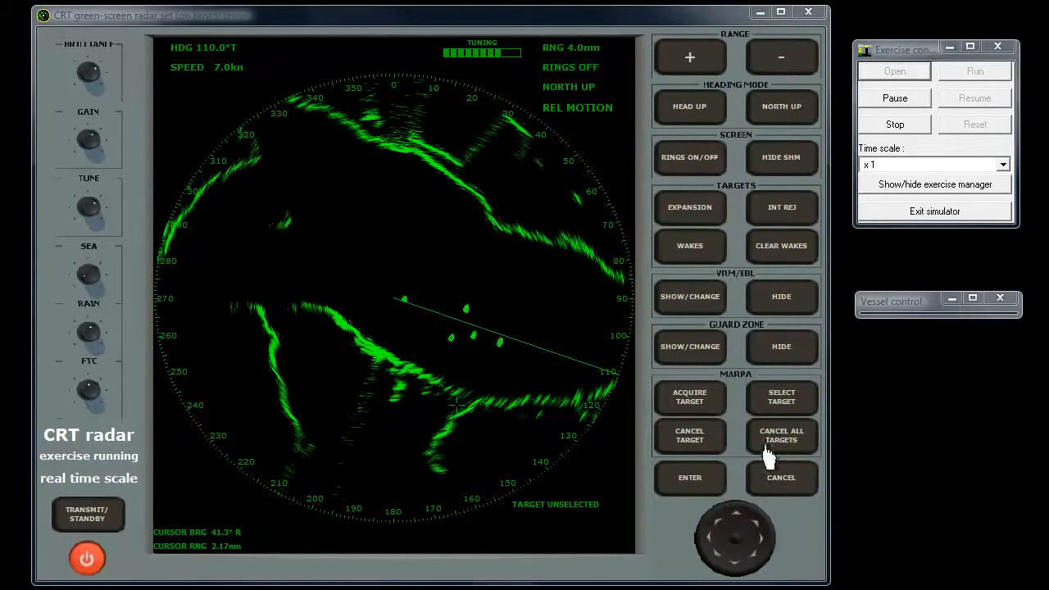
pyautogui.moveTo(712, 413)
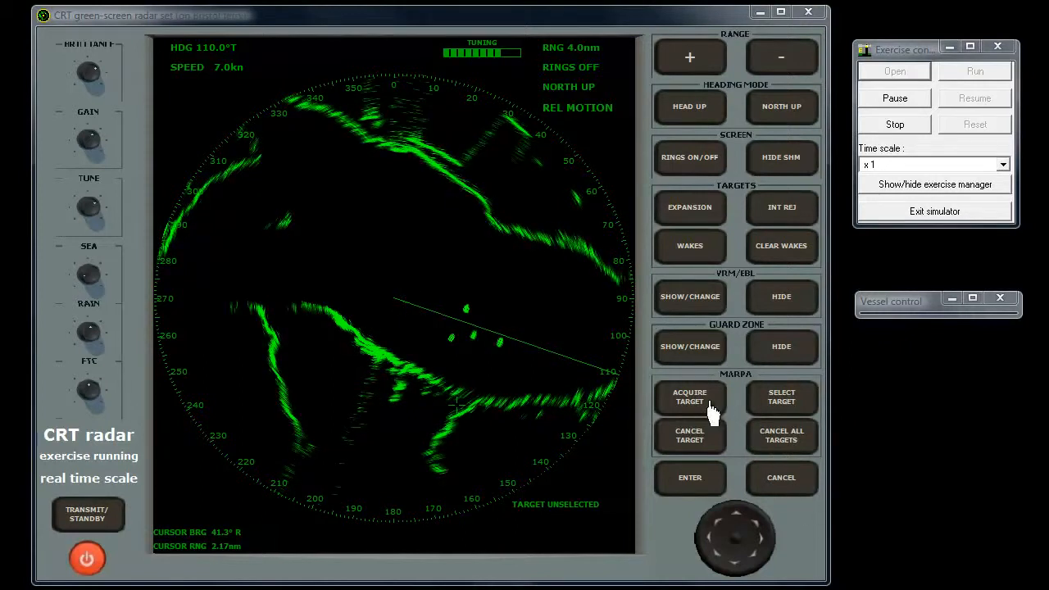